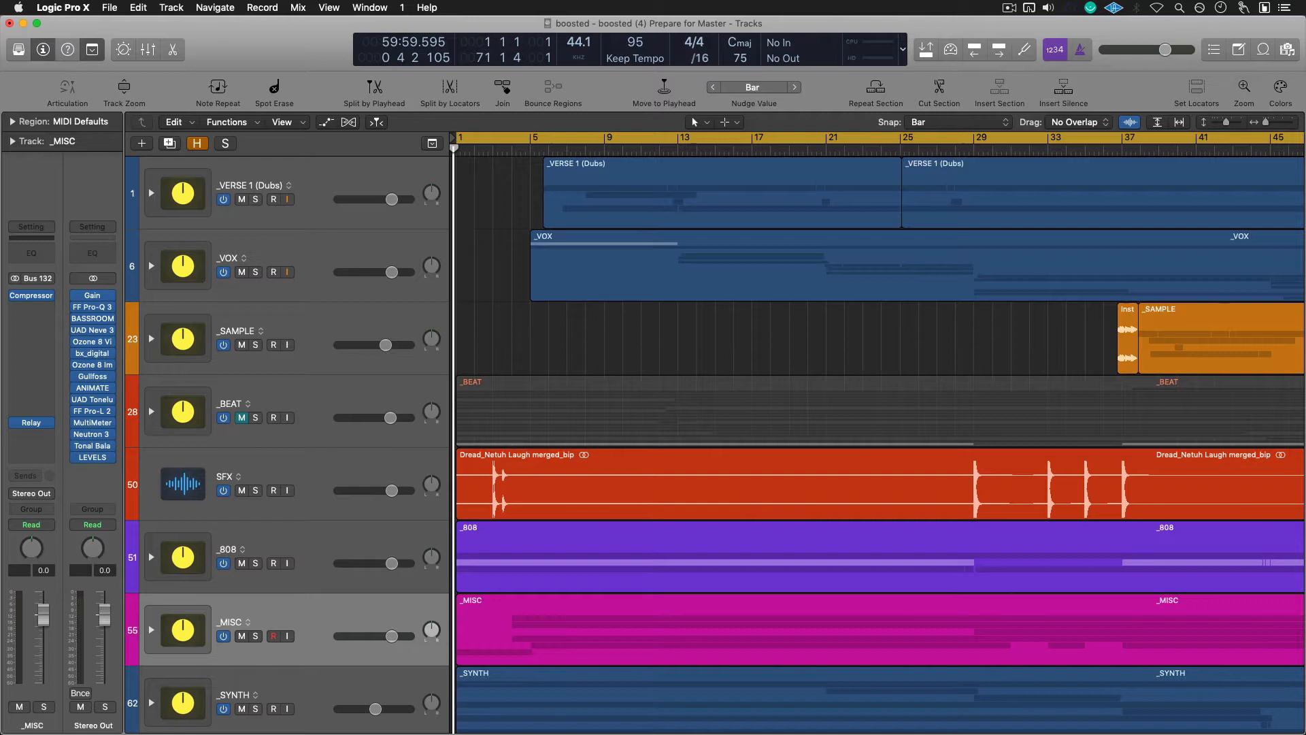
- Bring up the Bounce Project dialog configured for PCM and MP3, 24-bit WAV, offline, normalize off
{"action": "left_click", "coordinate": [552, 87]}
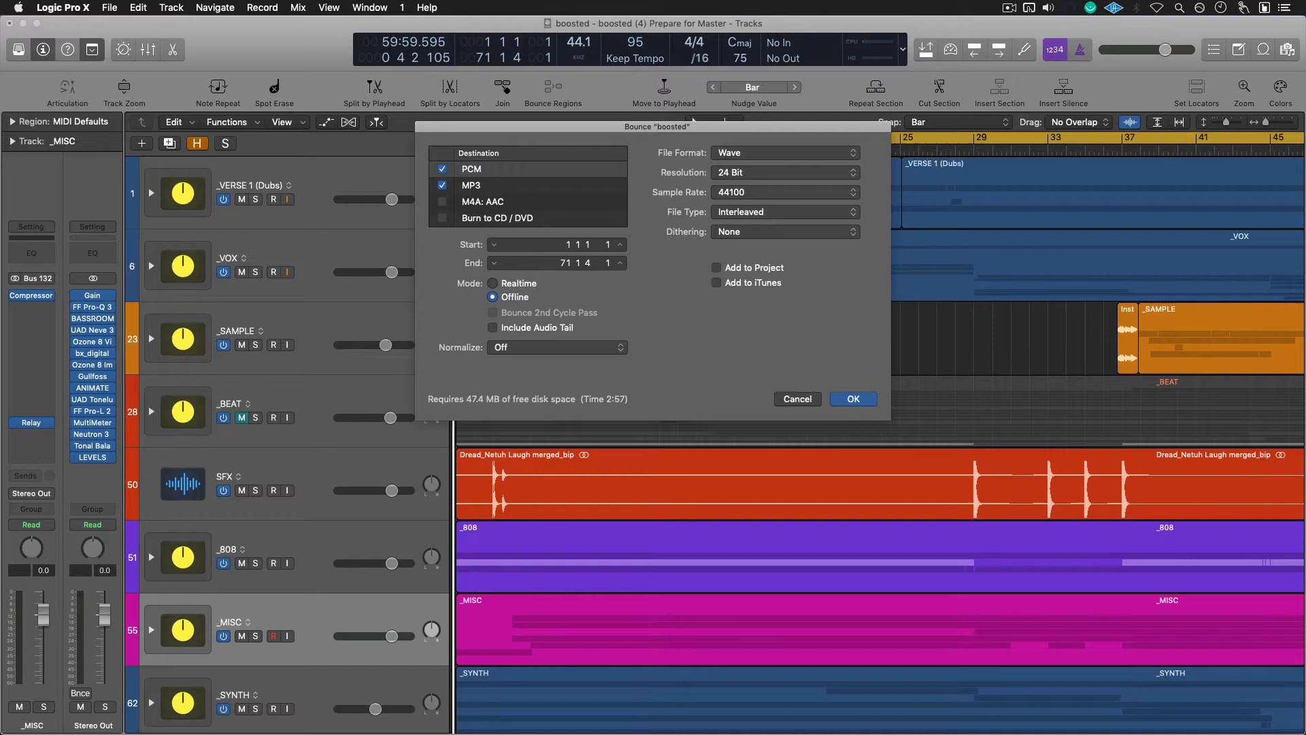
- Accept the settings, keep the name 'boosted' in the Bounces folder, and start the bounce
{"action": "left_click", "coordinate": [852, 398]}
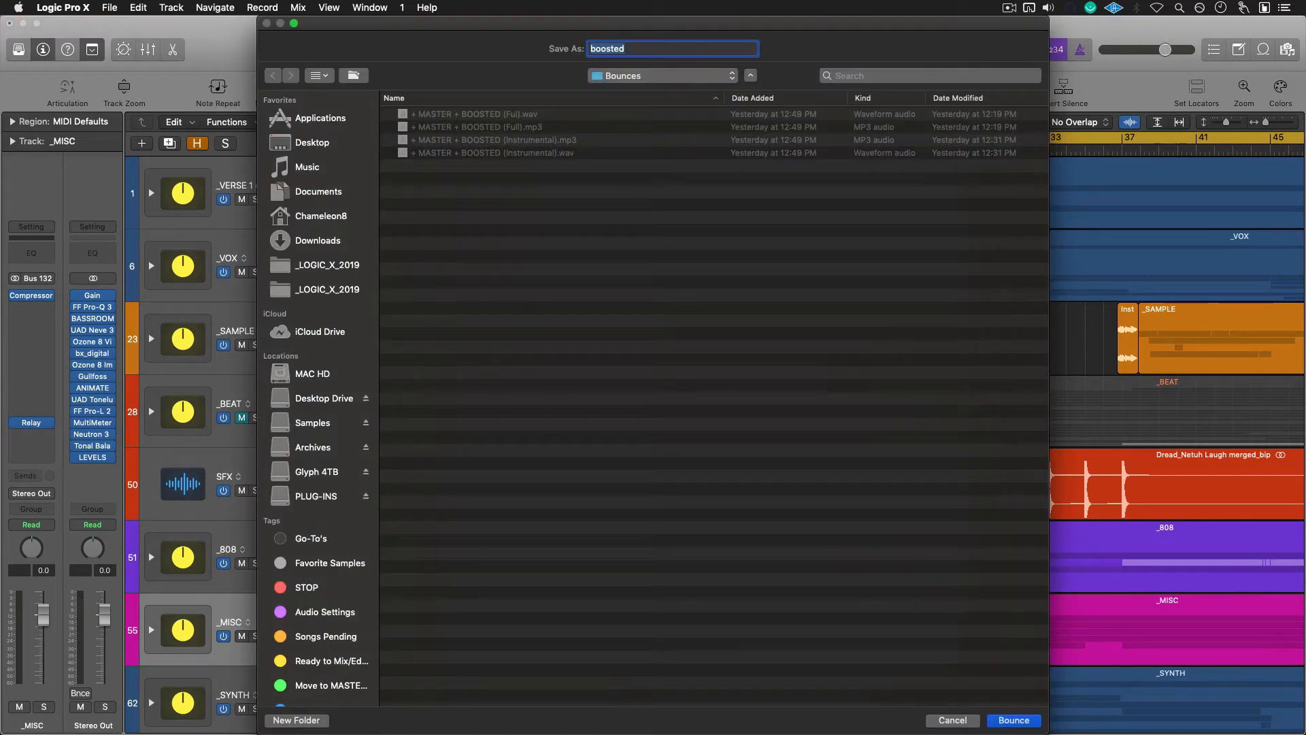
{"action": "left_click", "coordinate": [1012, 719]}
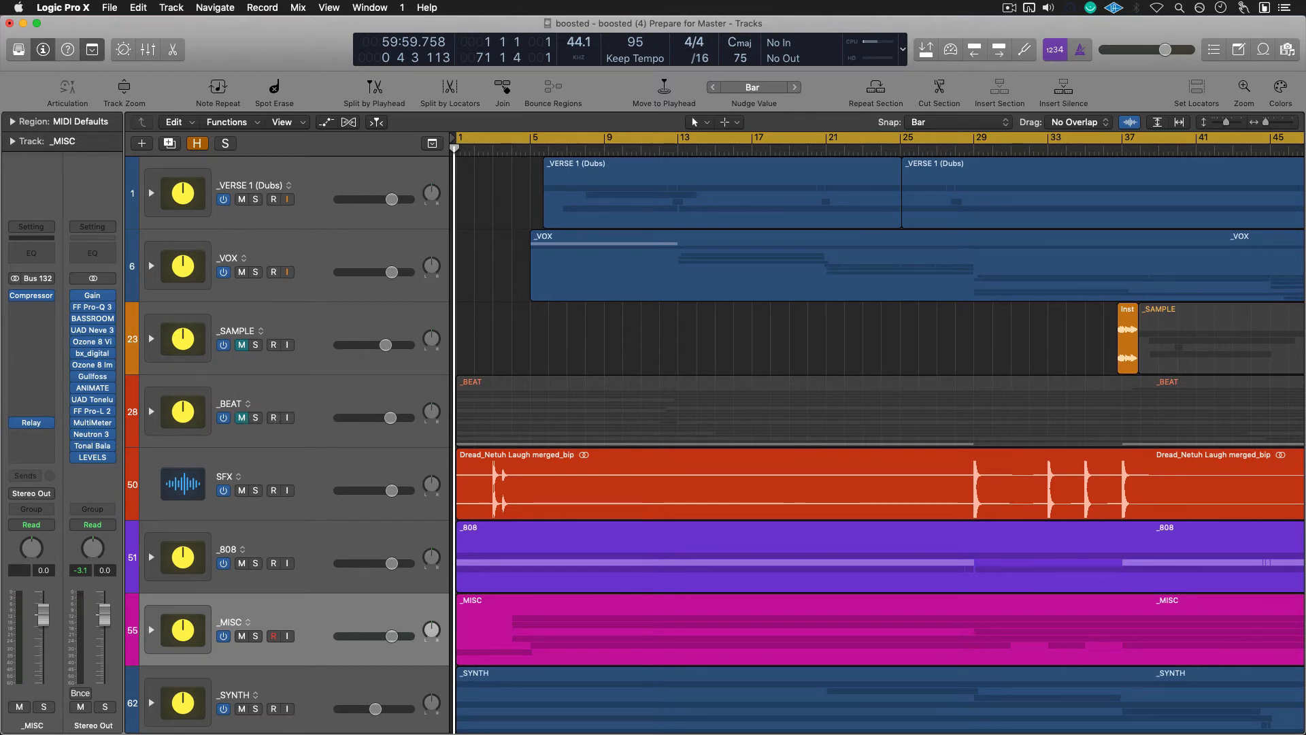
{"action": "mouse_move", "coordinate": [151, 266]}
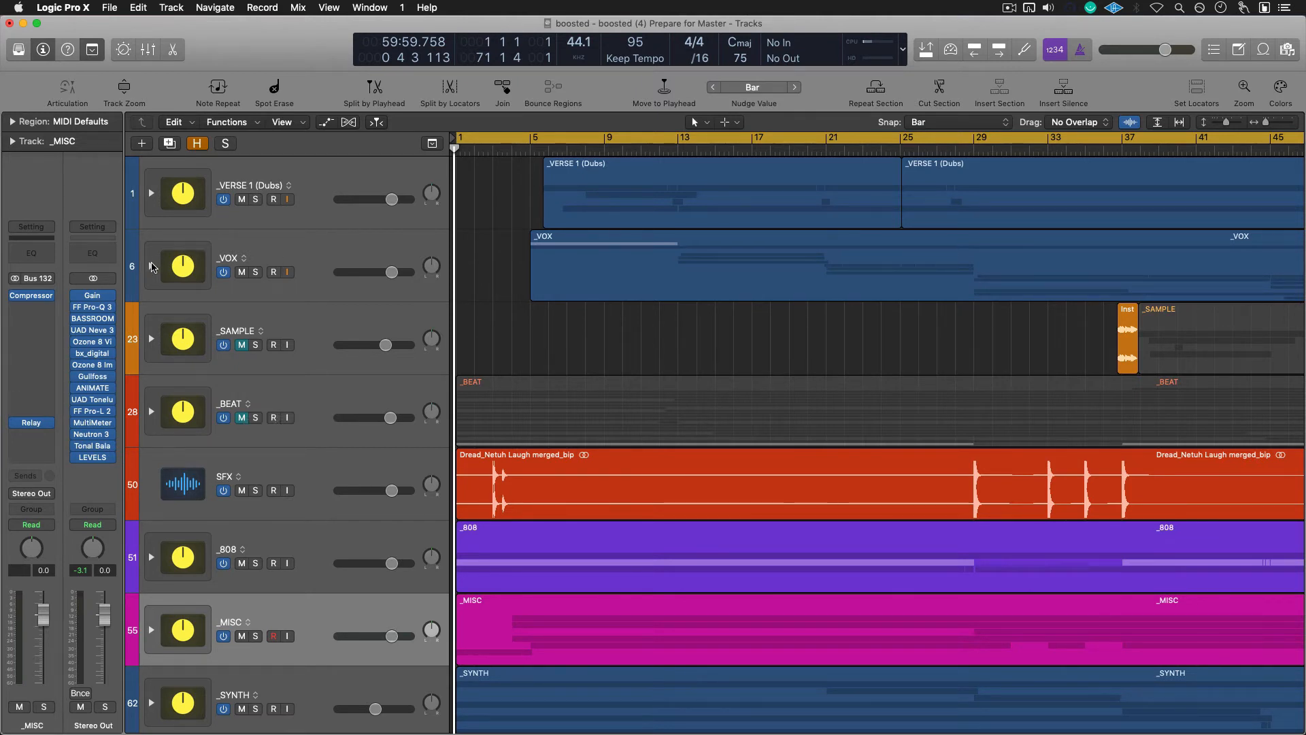
- Expand the _VOX folder, start bouncing the verse 1 region in place to a new track, and stop it
{"action": "left_click", "coordinate": [151, 265]}
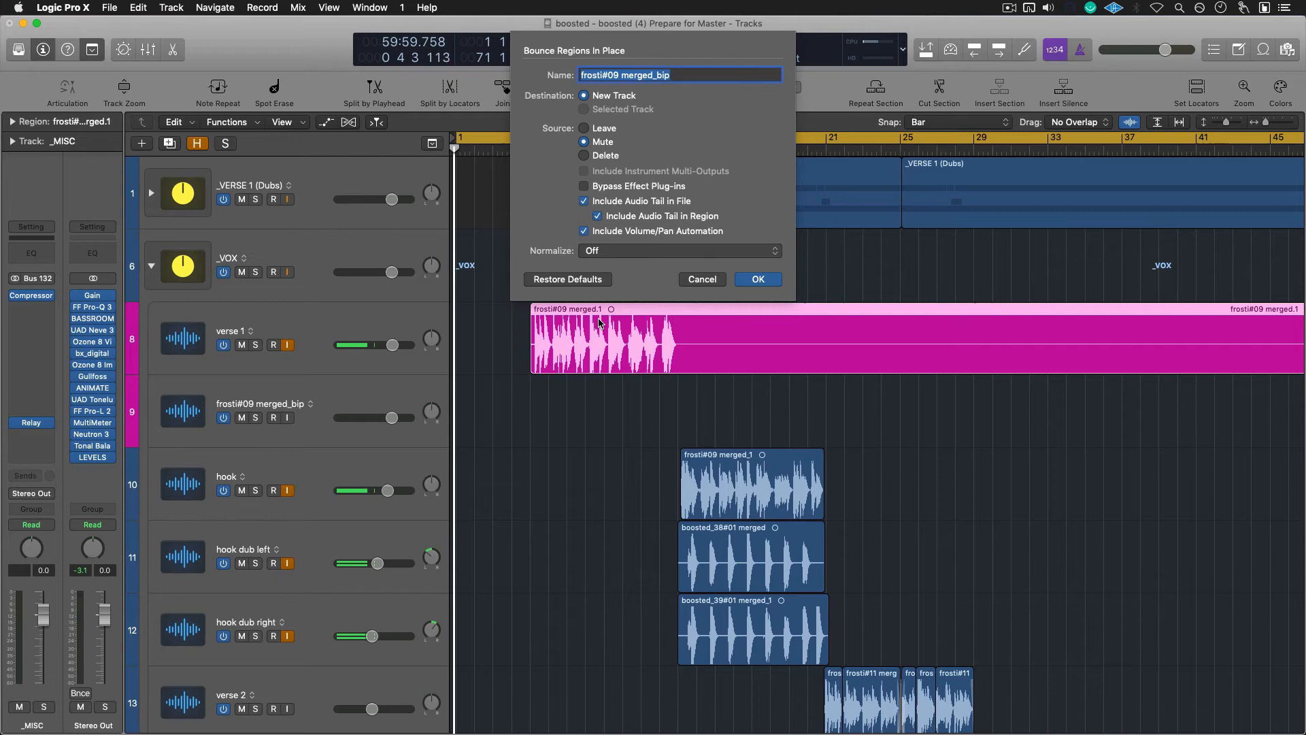
{"action": "left_click", "coordinate": [756, 279]}
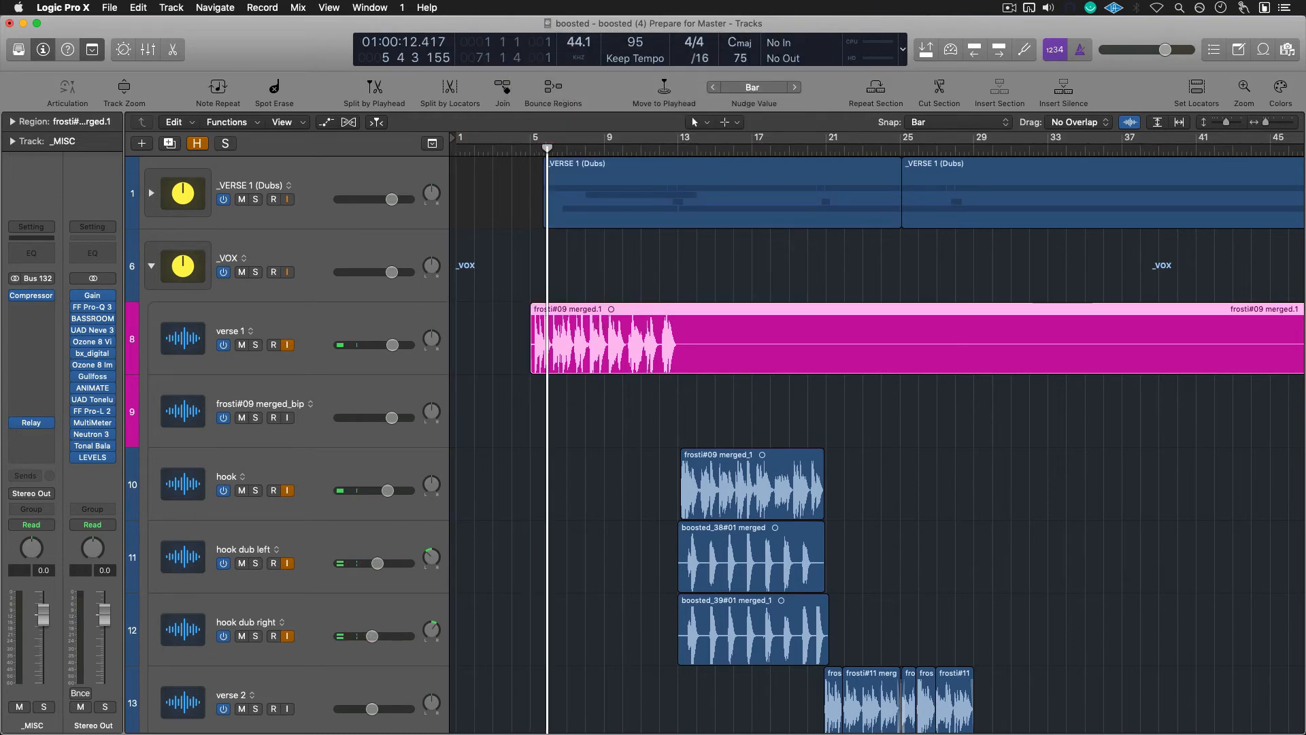
{"action": "key", "text": "space"}
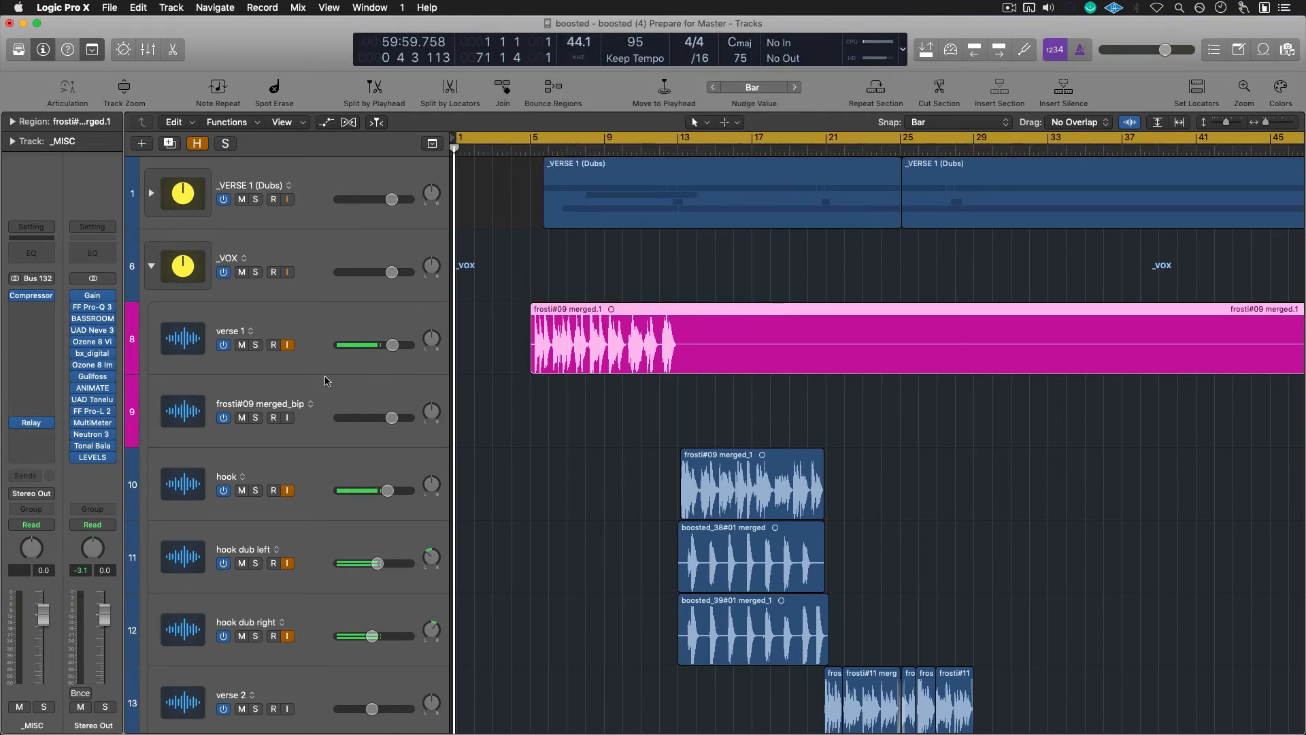
{"action": "mouse_move", "coordinate": [269, 332]}
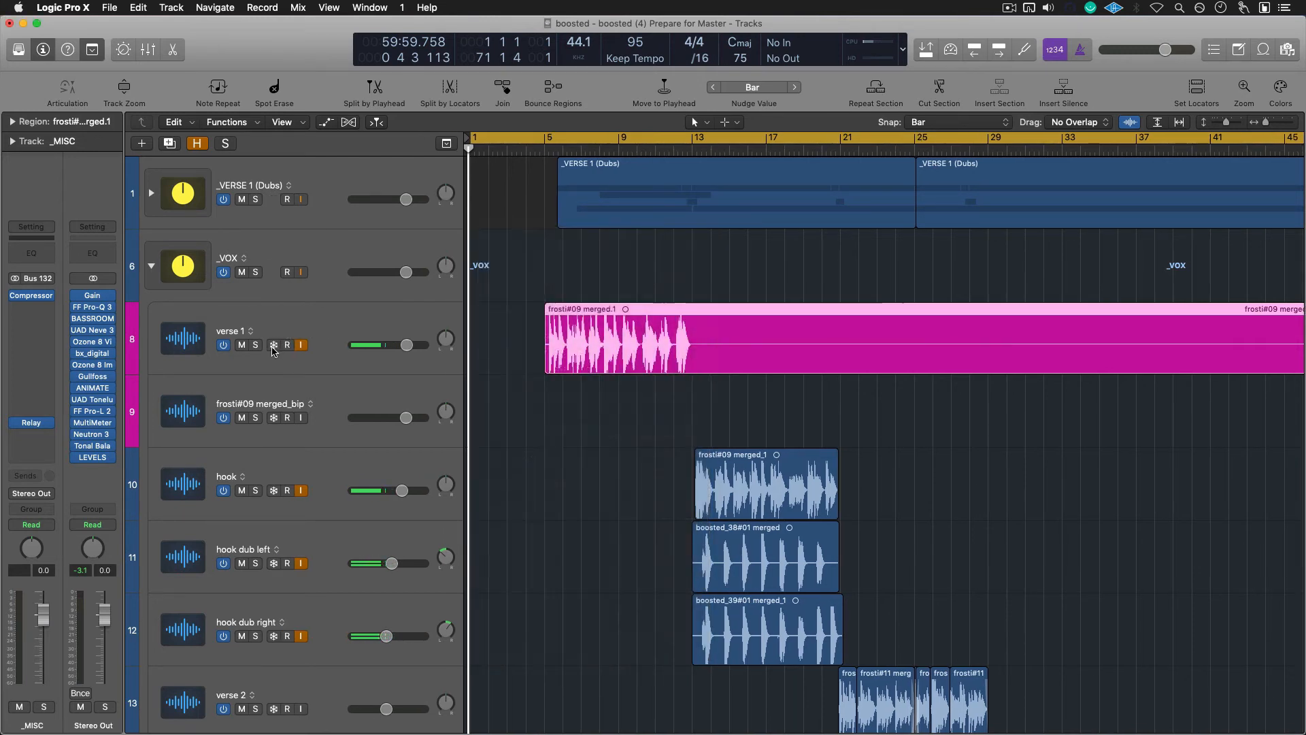
- Toggle Freeze on the verse 1 track header to start freezing, then halt it
{"action": "left_click", "coordinate": [287, 344]}
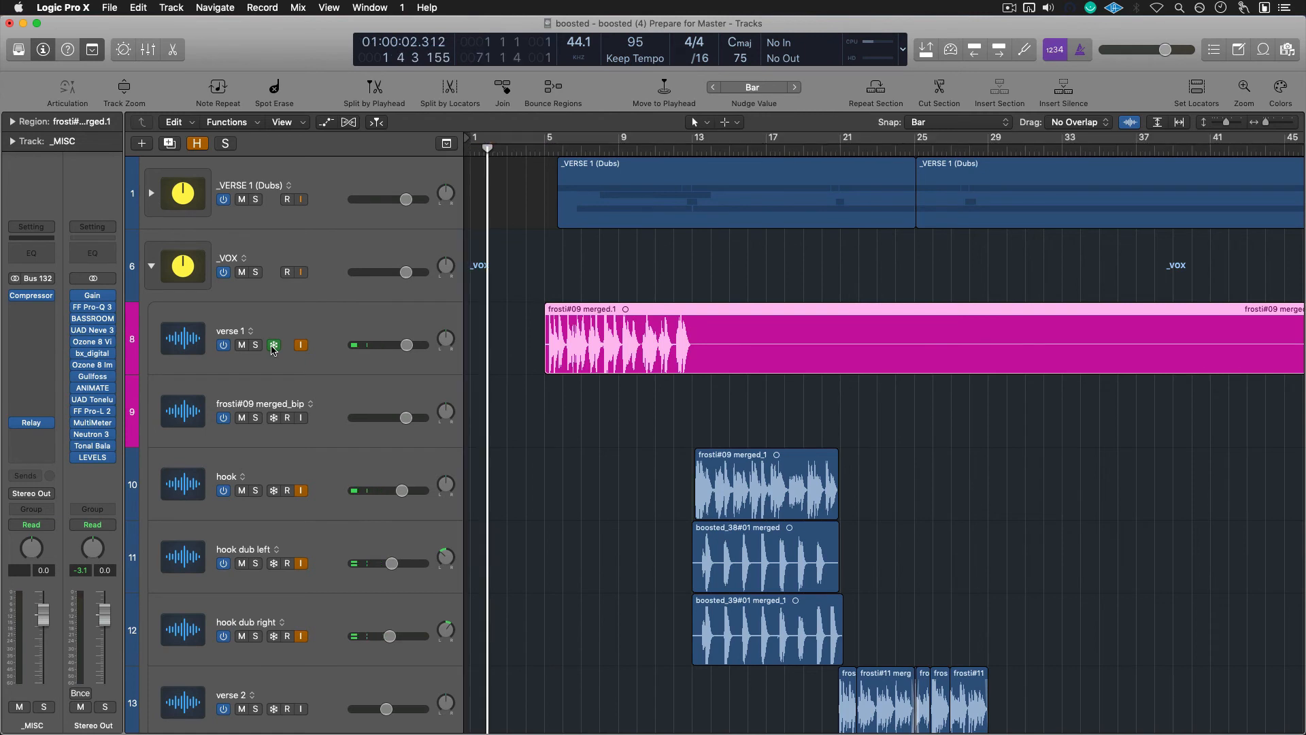
{"action": "left_click", "coordinate": [273, 344]}
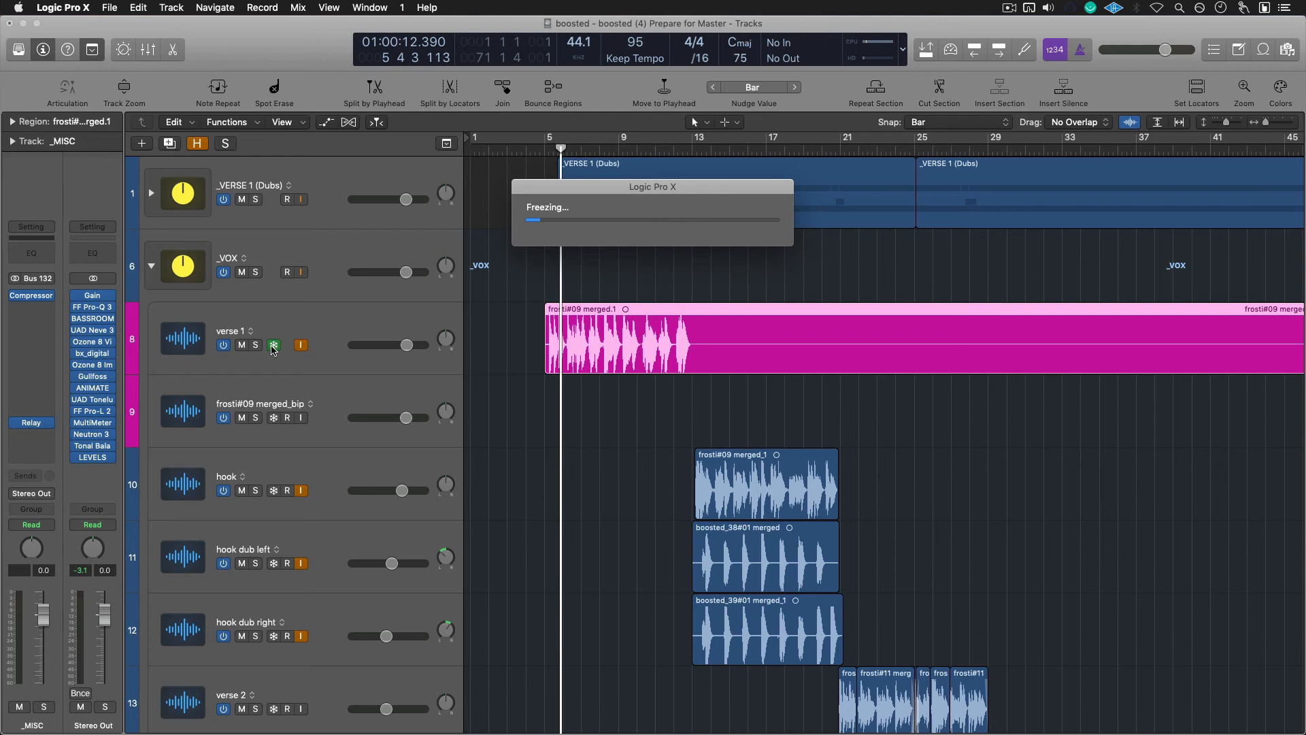
{"action": "left_click", "coordinate": [273, 344]}
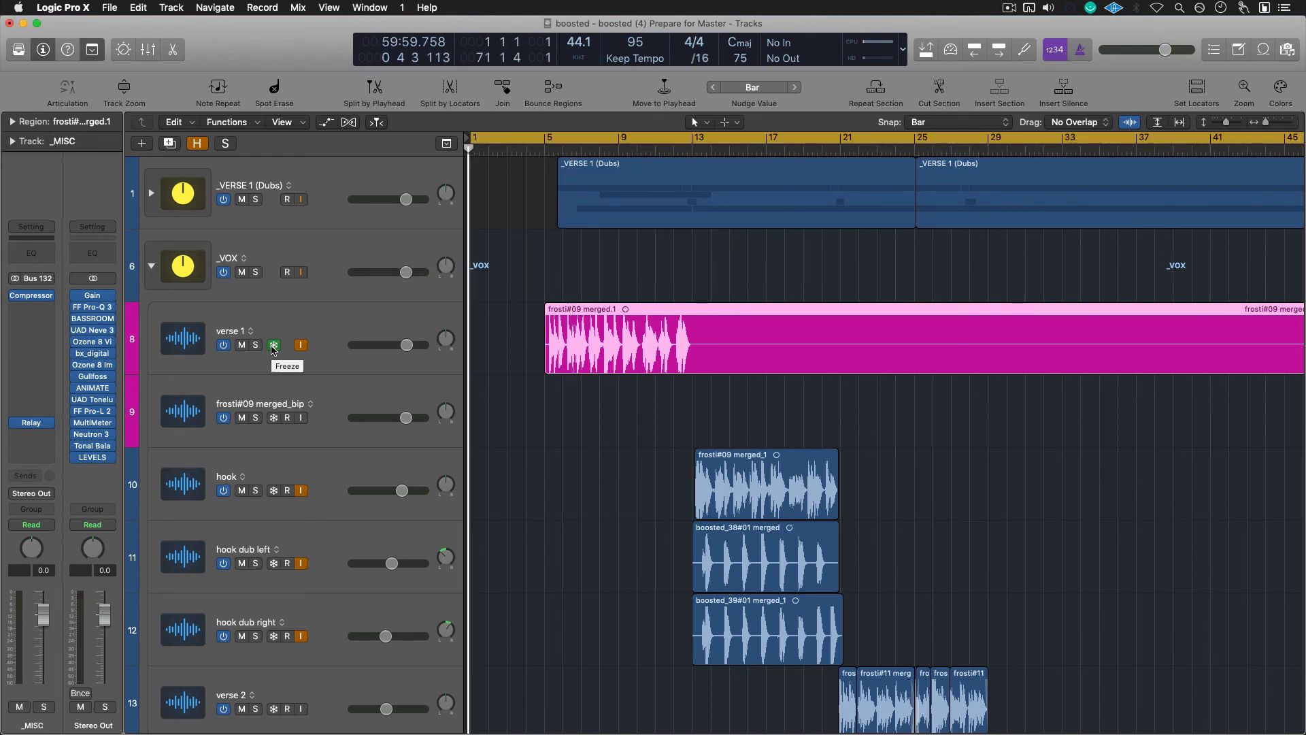